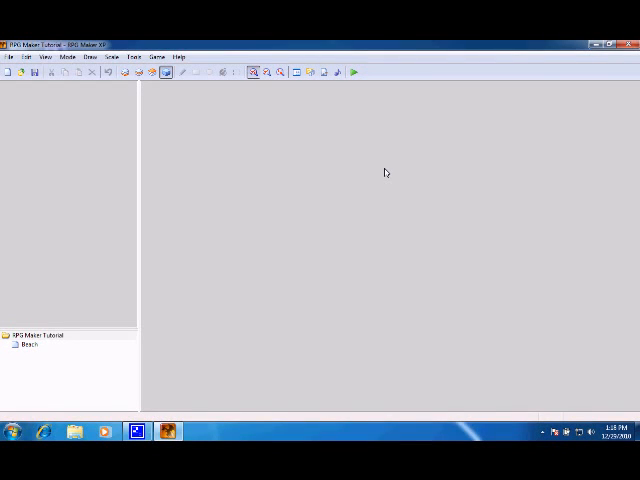
pyautogui.moveTo(300, 114)
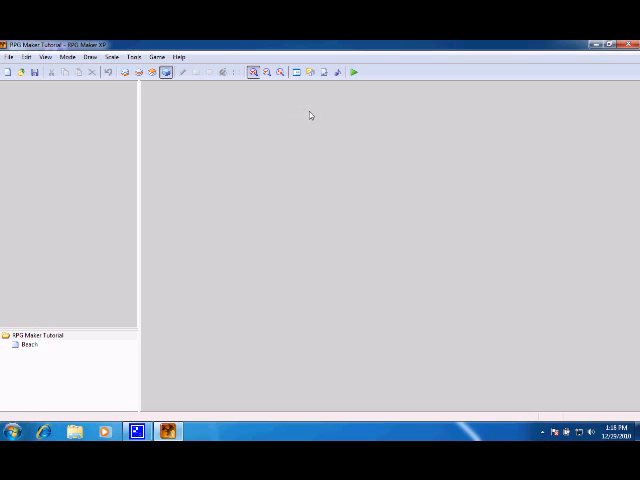
# Open the Beach map and select a spot on the sandy island
pyautogui.doubleClick(31, 345)
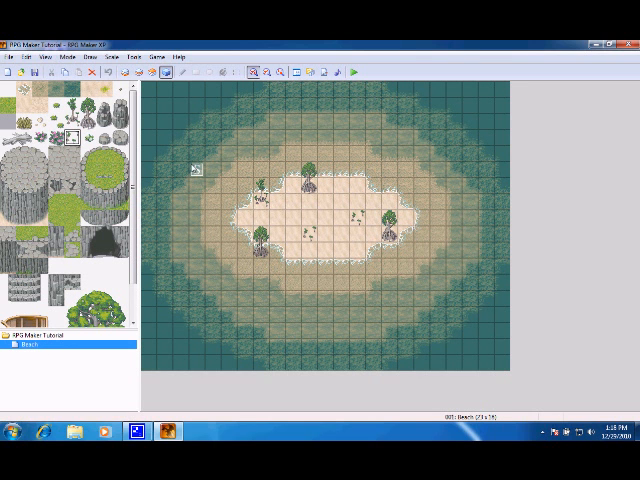
pyautogui.click(321, 203)
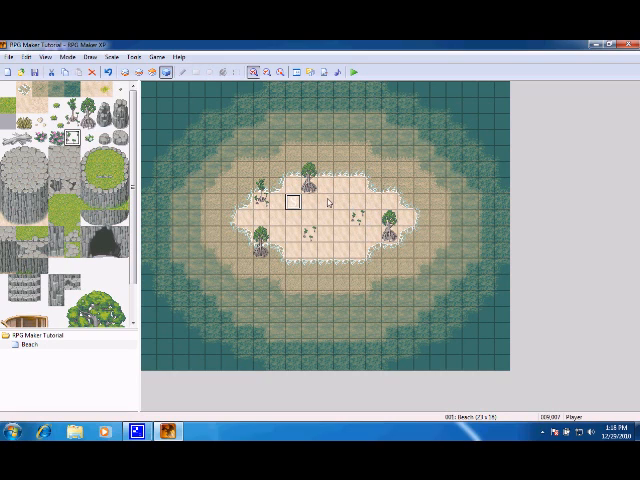
pyautogui.moveTo(340, 205)
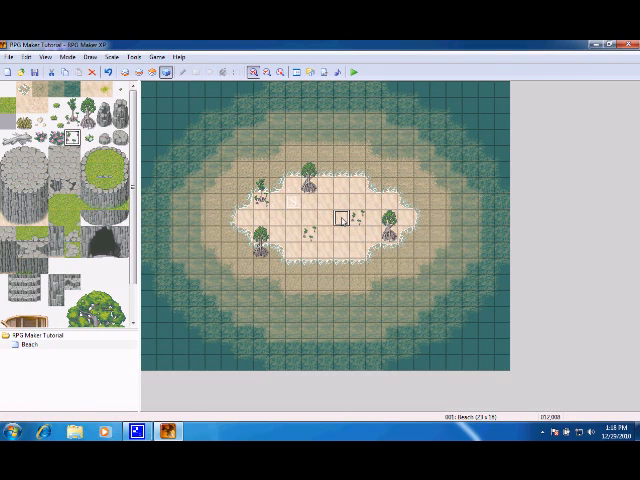
# Add an event named NPC on the island sand with the blue-haired character graphic
pyautogui.doubleClick(340, 220)
pyautogui.write('NP')
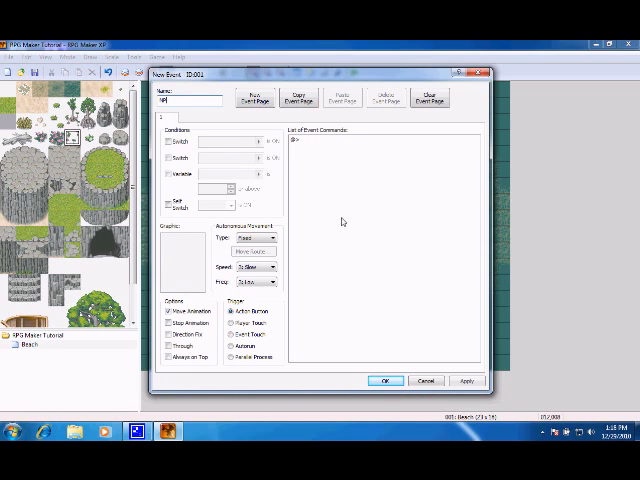
pyautogui.click(183, 261)
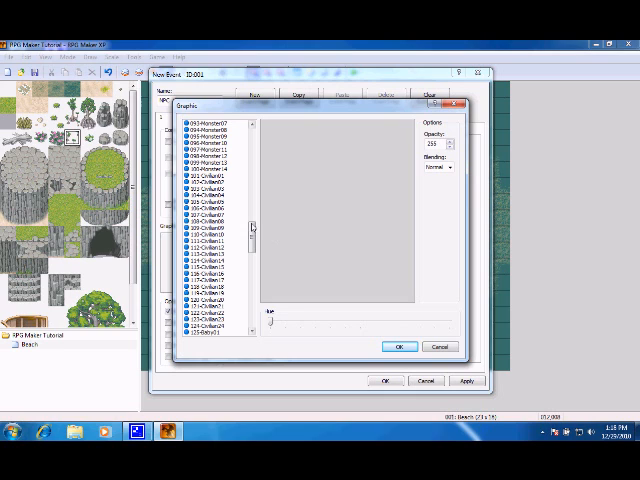
pyautogui.click(205, 227)
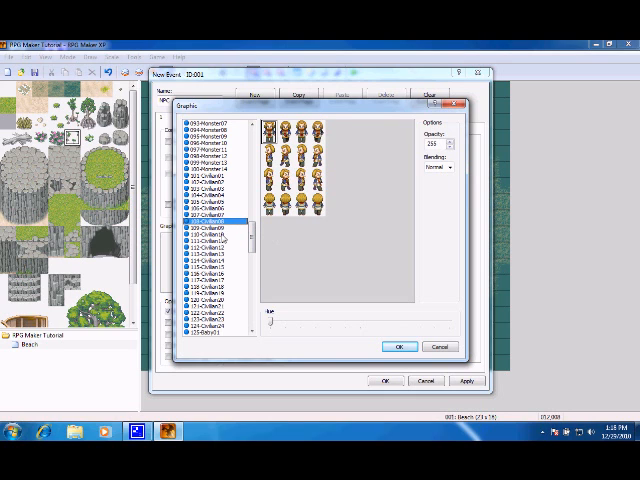
pyautogui.click(210, 240)
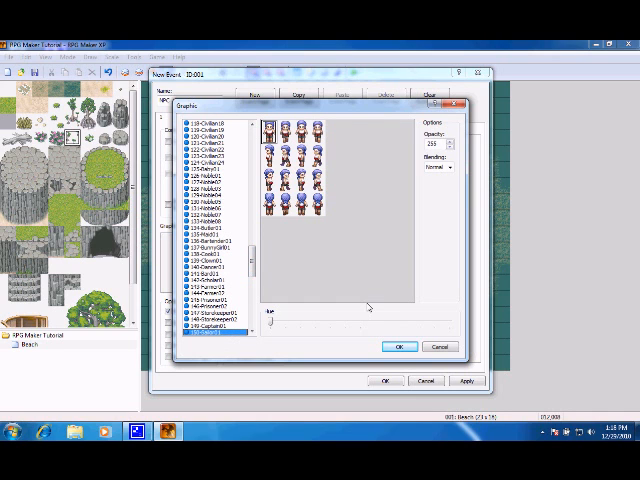
pyautogui.click(399, 346)
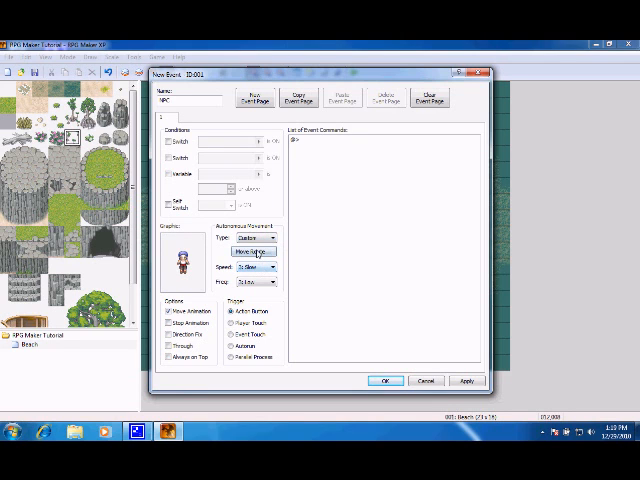
# Give the NPC a custom move route of Move at Random, repeating
pyautogui.click(251, 251)
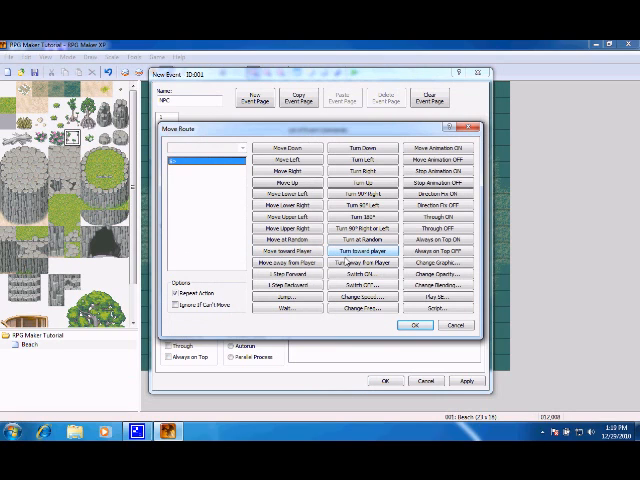
pyautogui.click(291, 238)
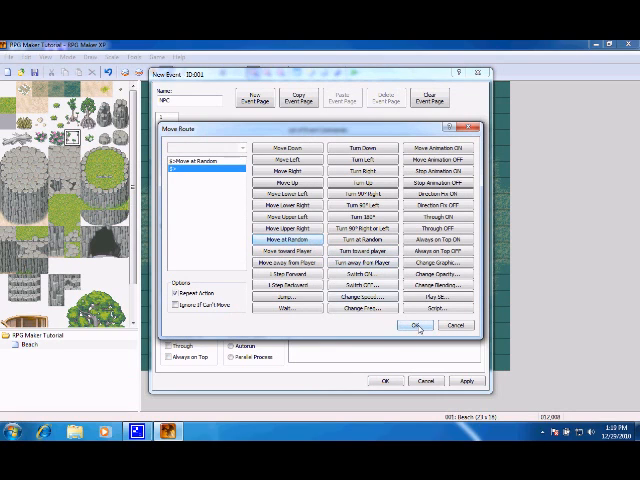
pyautogui.click(410, 326)
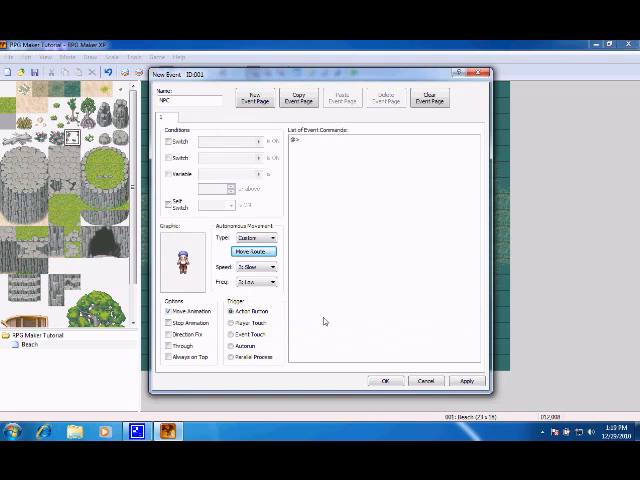
# Set the NPC's autonomous movement speed to fast and choose a movement frequency
pyautogui.click(275, 267)
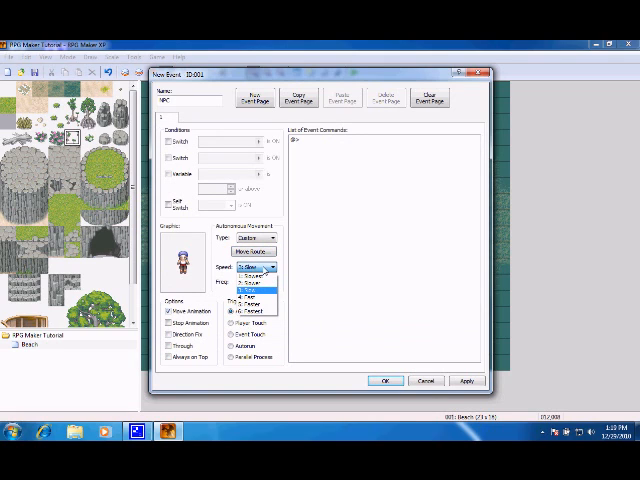
pyautogui.click(260, 282)
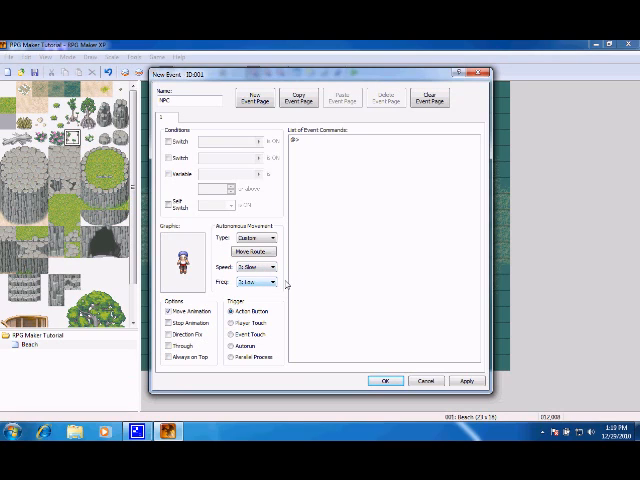
pyautogui.click(282, 285)
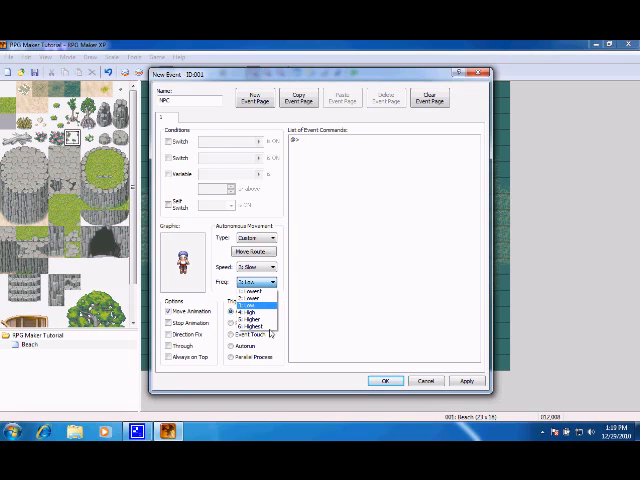
pyautogui.moveTo(252, 329)
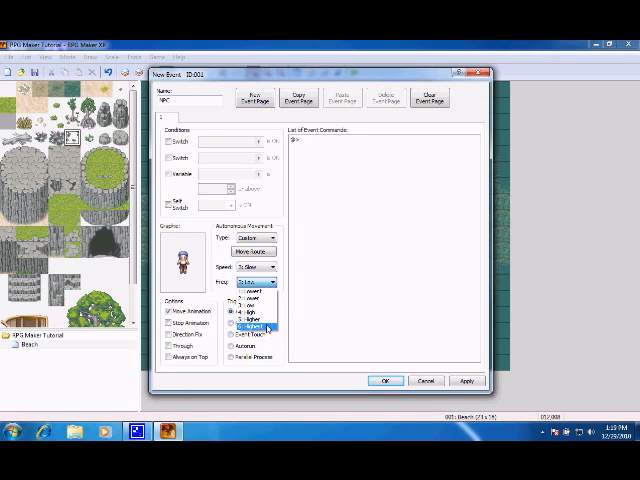
pyautogui.click(268, 320)
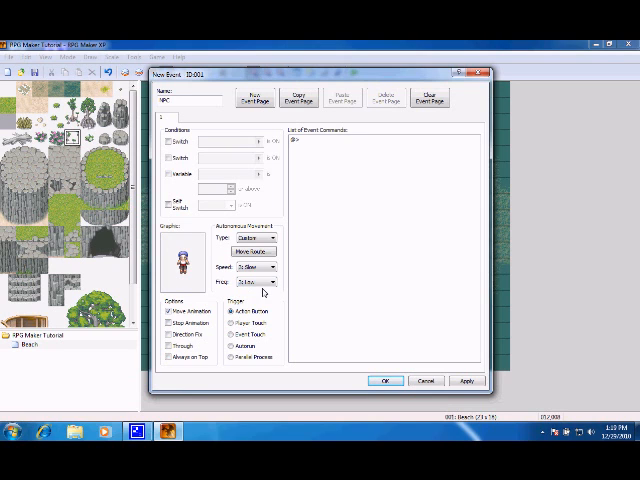
pyautogui.click(255, 267)
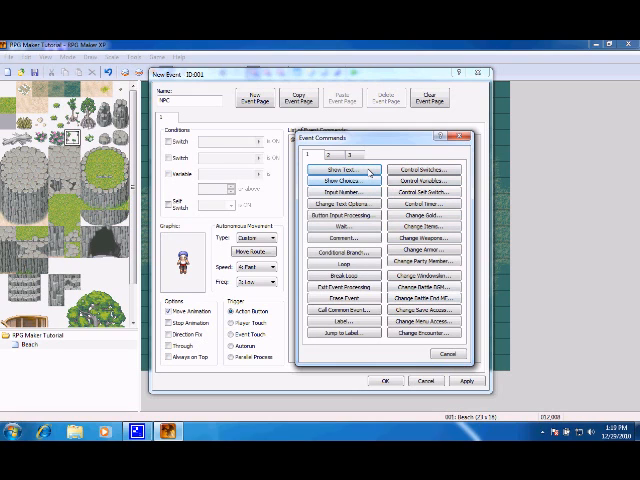
# Add the Show Text line 'Sailor: How did I get on this island?' and save the event
pyautogui.click(342, 168)
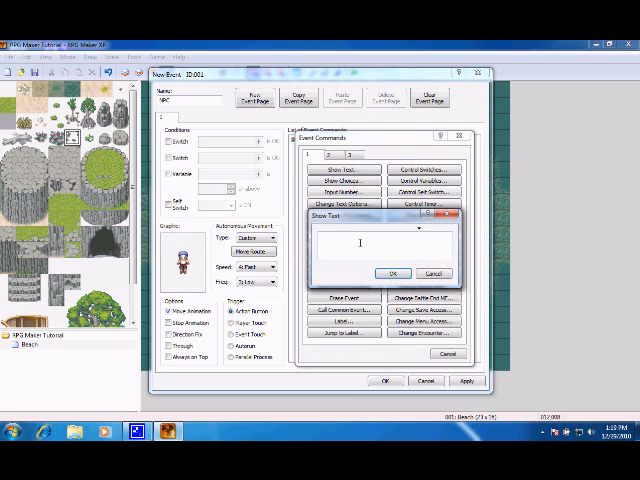
pyautogui.write('Sailor:')
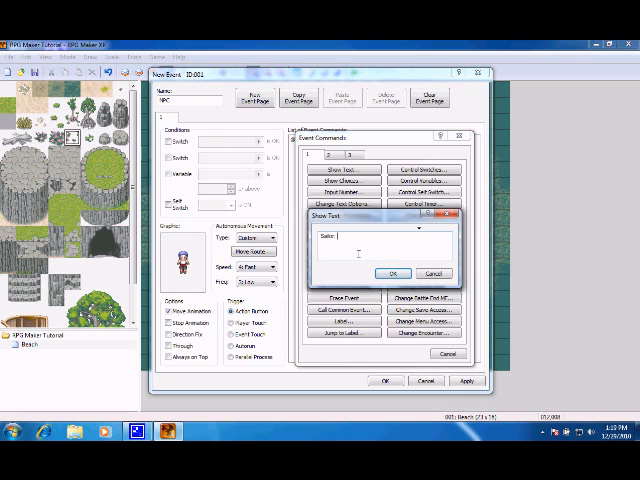
pyautogui.write('How did I get on this island?')
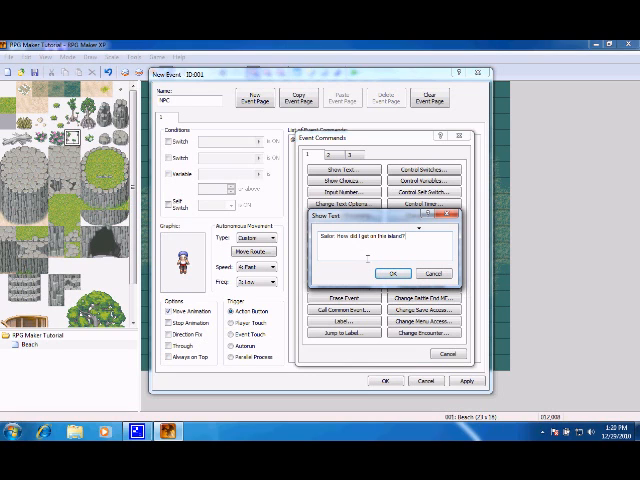
pyautogui.click(393, 273)
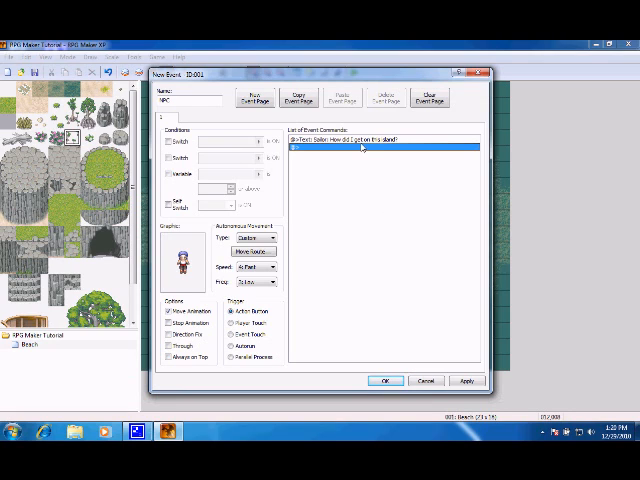
pyautogui.moveTo(362, 180)
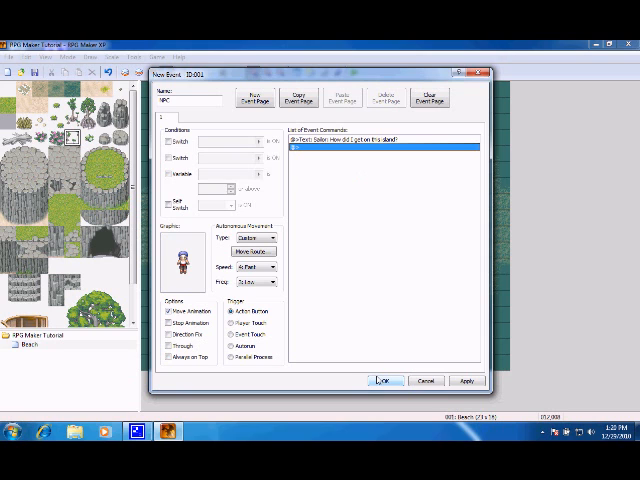
pyautogui.click(383, 380)
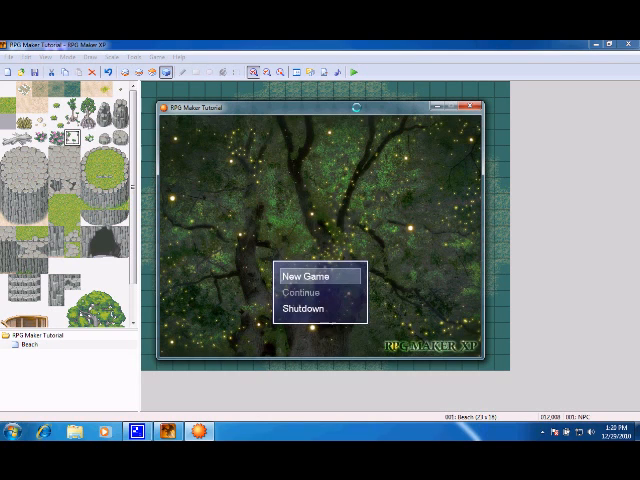
pyautogui.click(310, 275)
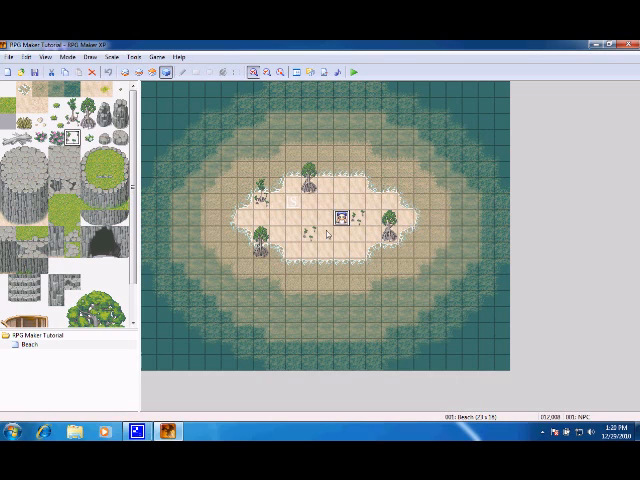
pyautogui.moveTo(333, 228)
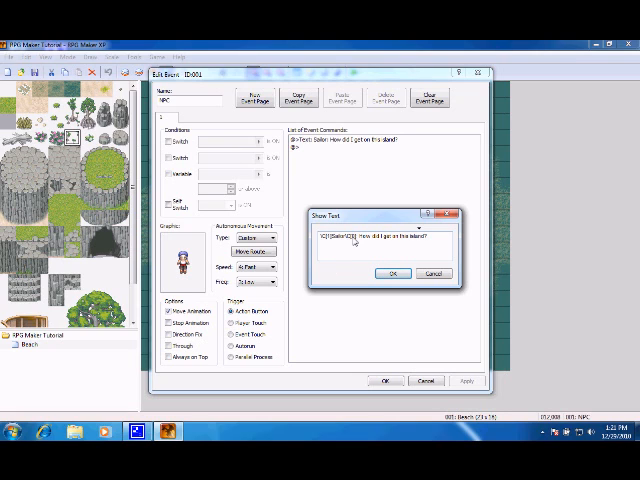
# Confirm the message with Sailor wrapped in \C[1] and \C[0] colour codes
pyautogui.click(393, 273)
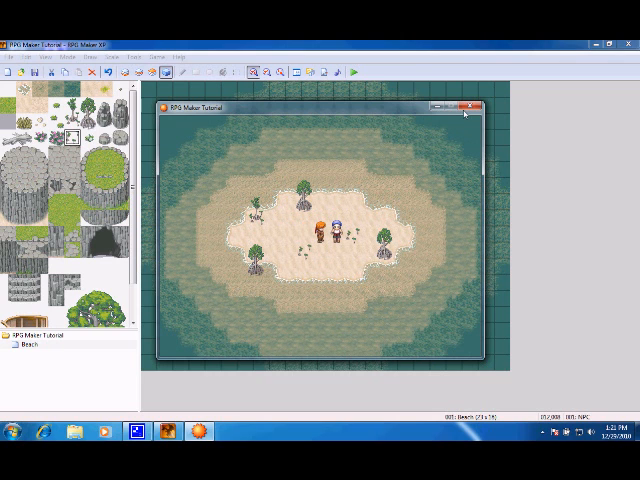
pyautogui.click(474, 104)
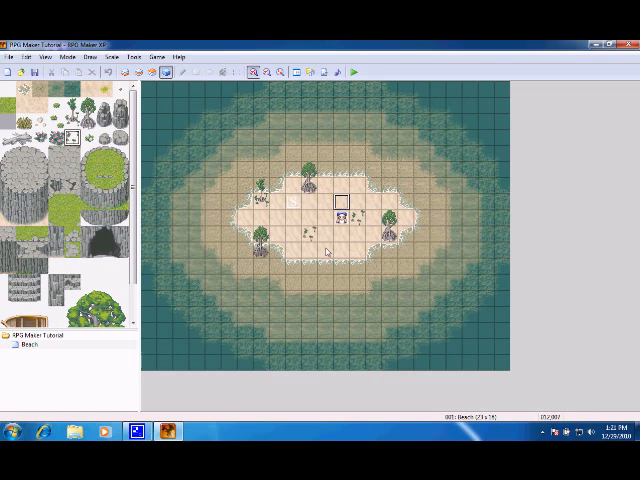
# Open the sailor event and close its random move route unchanged
pyautogui.doubleClick(342, 217)
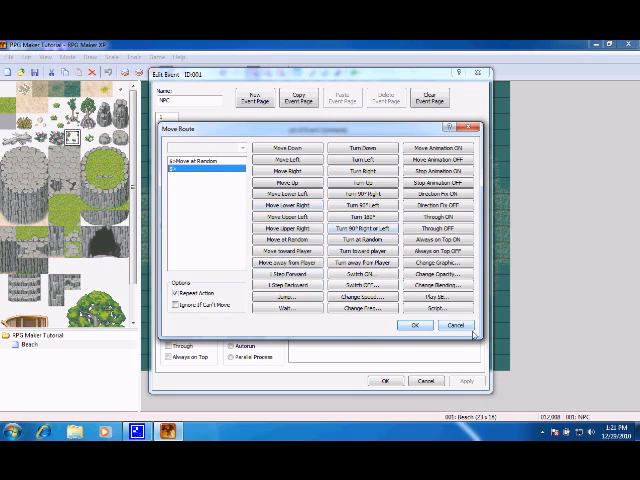
pyautogui.click(409, 325)
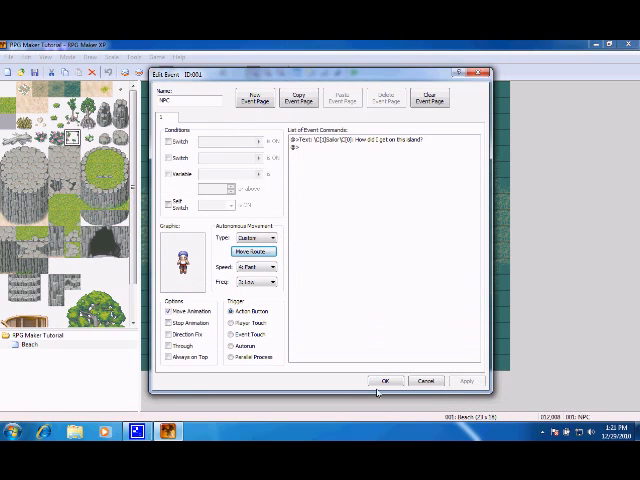